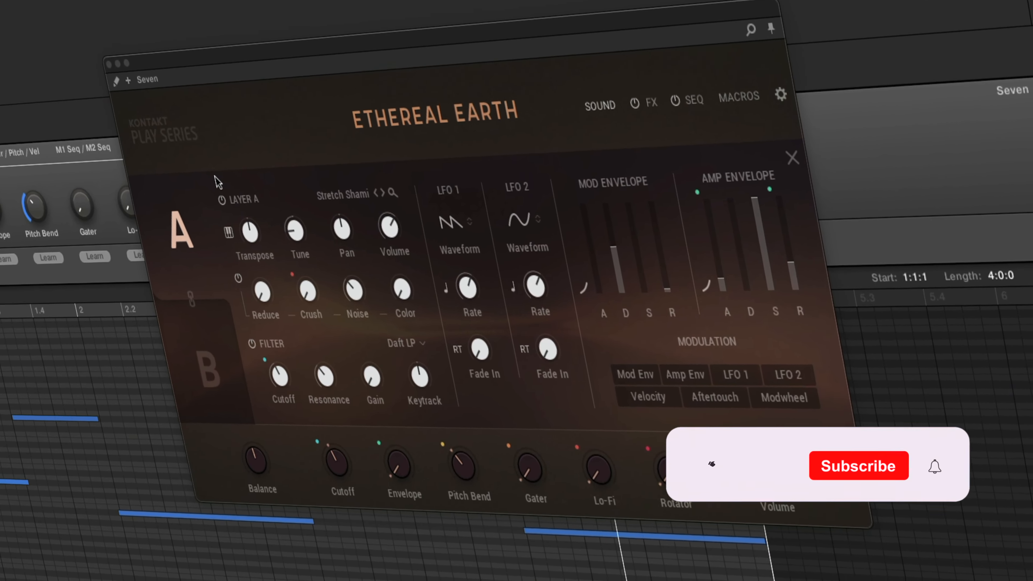
Raise the Cutoff macro of the Ethereal Earth 'Seven' patch to 62.0 %.
click(858, 466)
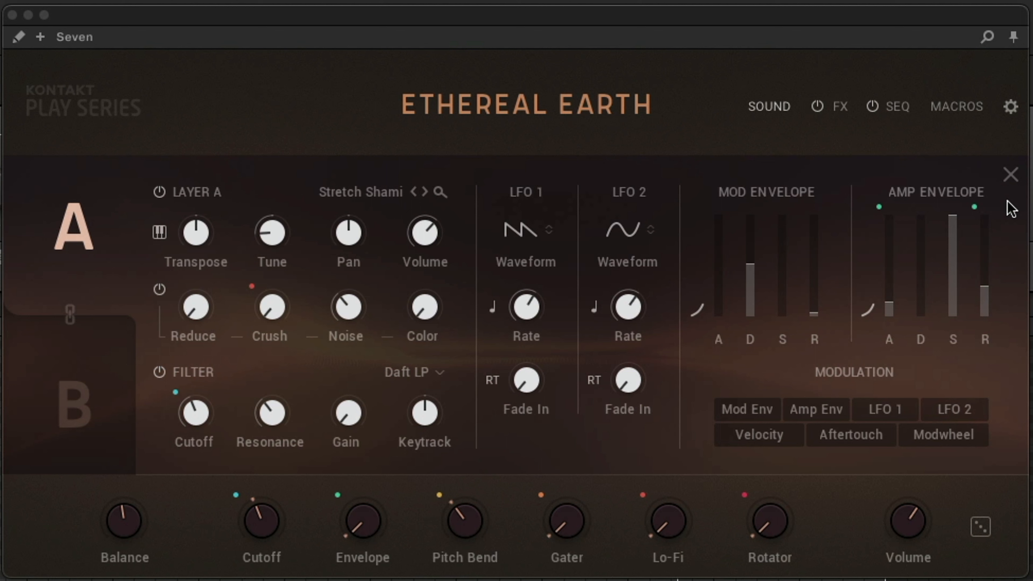
drag(261, 521, 261, 501)
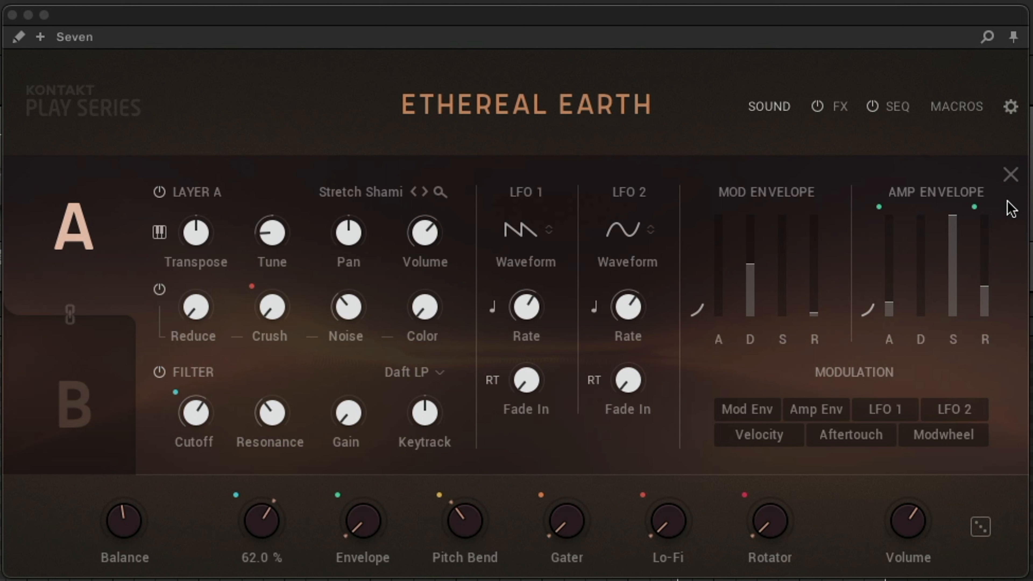